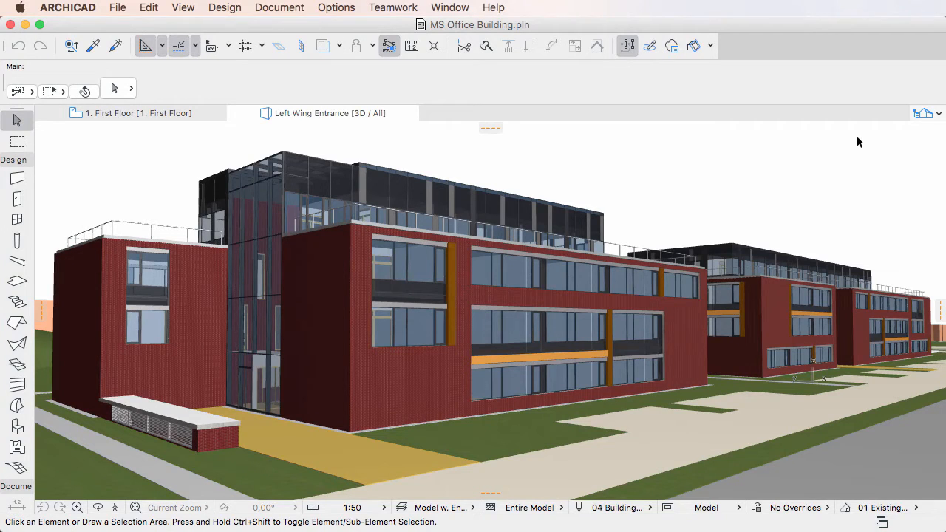
# Open the Document menu and point at Graphic Overrides > Graphic Override Rules.
pyautogui.click(279, 7)
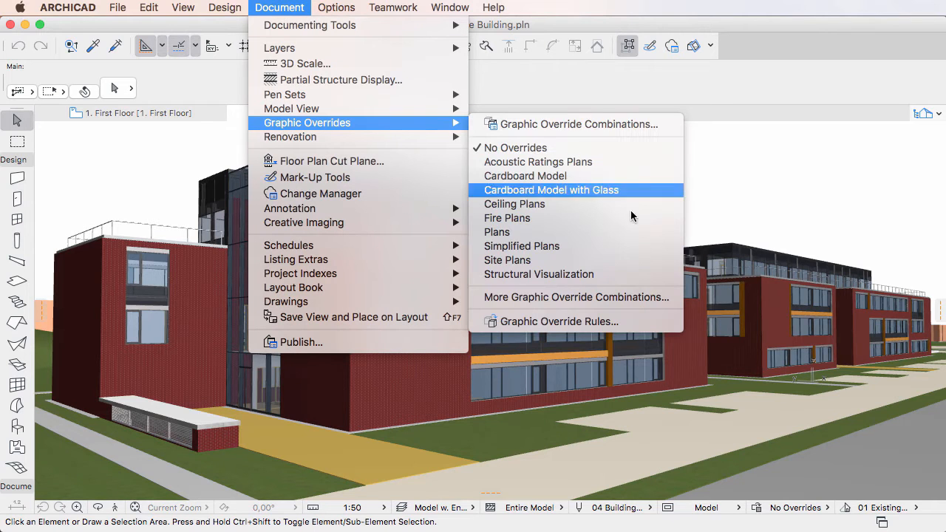
pyautogui.moveTo(645, 326)
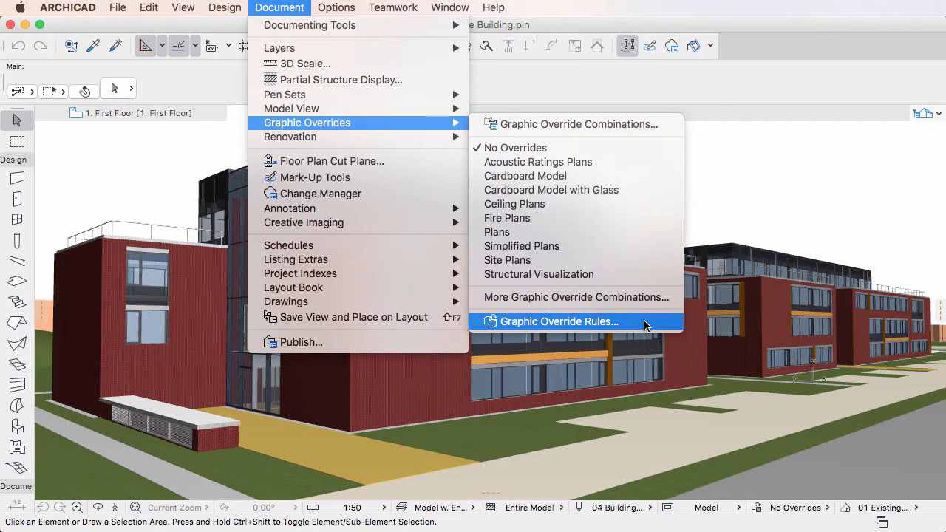
# Open Graphic Override Rules and scroll the rule list to Fire Rating - 0,5h or less.
pyautogui.click(559, 321)
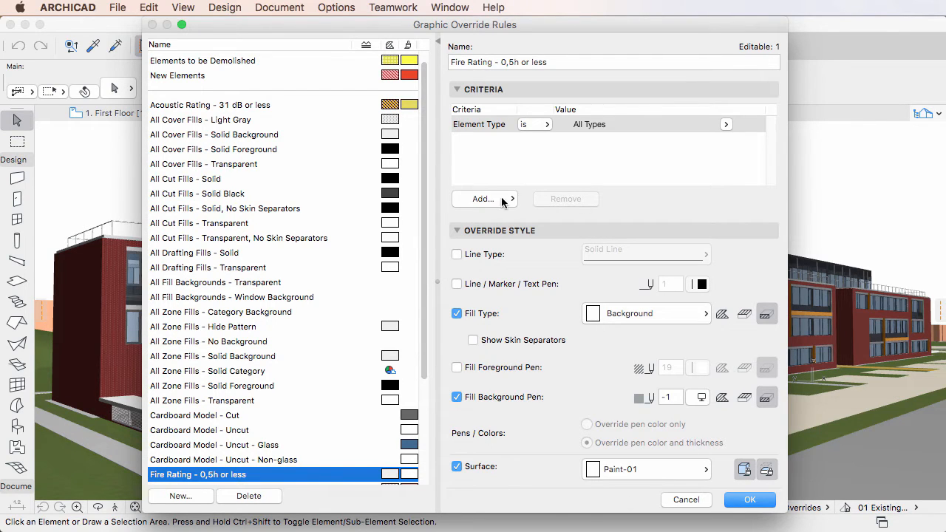
pyautogui.moveTo(707, 420)
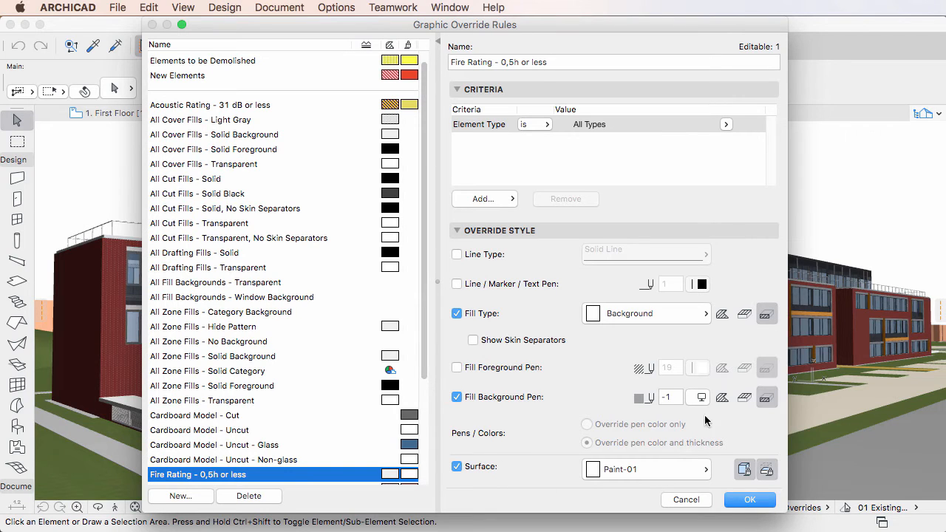
pyautogui.scroll(-3)
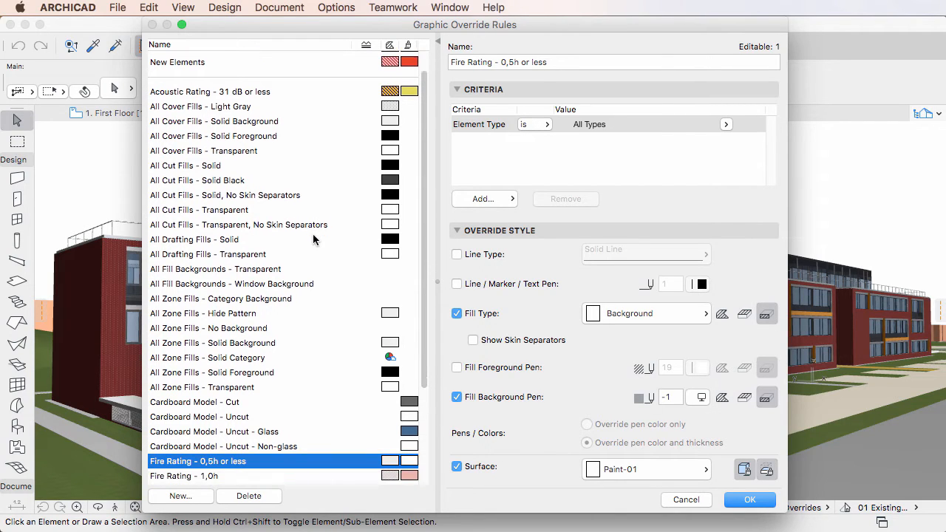
pyautogui.scroll(-3)
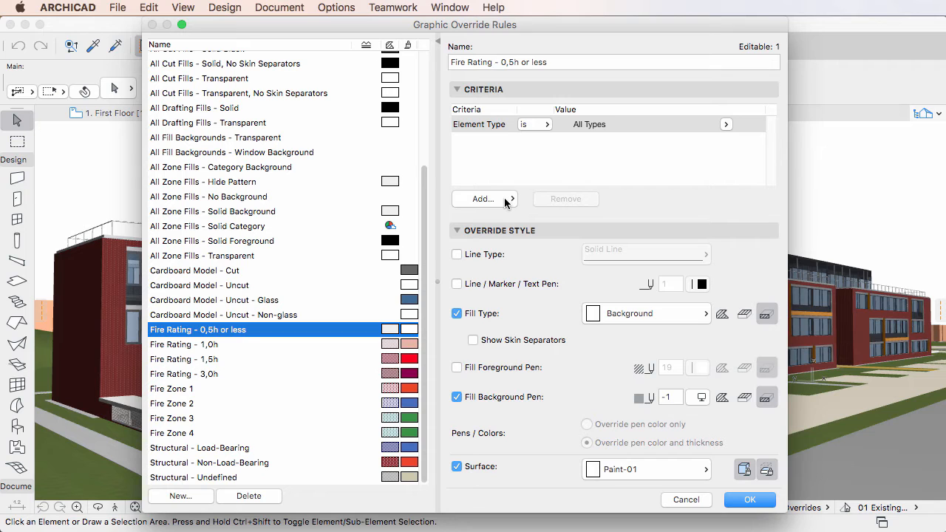
# Open the criteria picker for the Fire Rating rule and collapse its Main group.
pyautogui.click(484, 199)
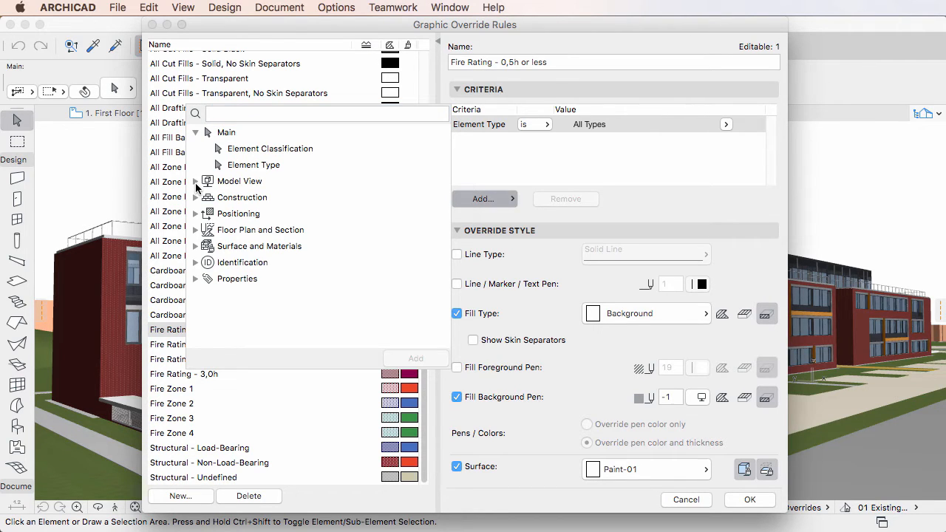
pyautogui.click(196, 182)
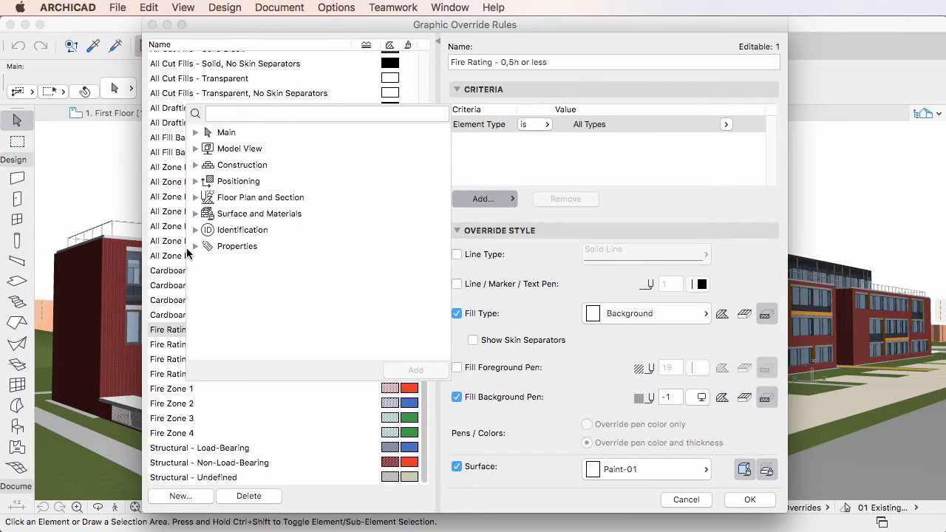
# Add Fire Resistance Rating from Properties > General Ratings as a rule criterion.
pyautogui.click(208, 246)
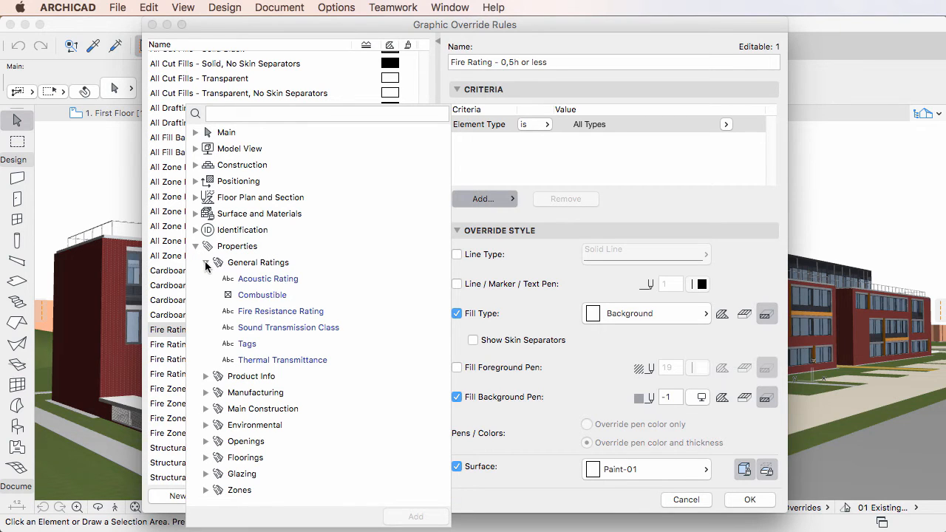
pyautogui.moveTo(365, 137)
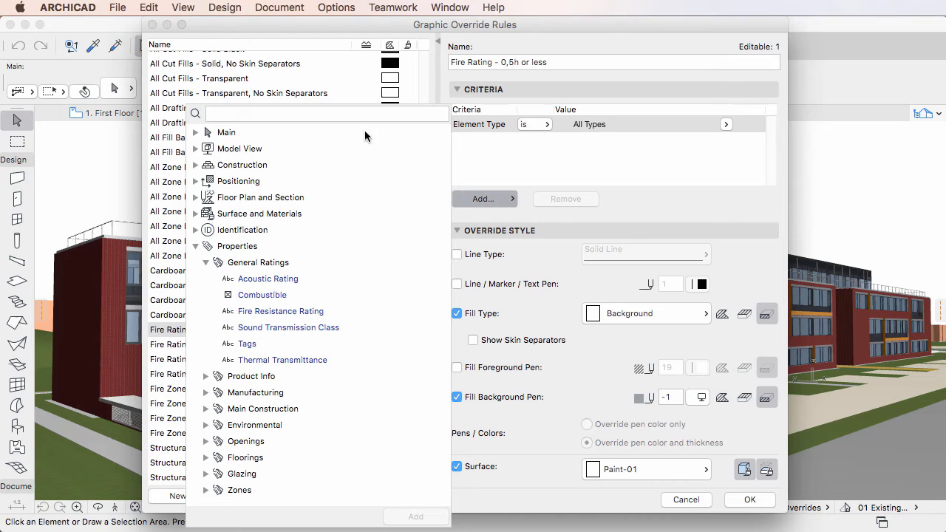
pyautogui.moveTo(356, 462)
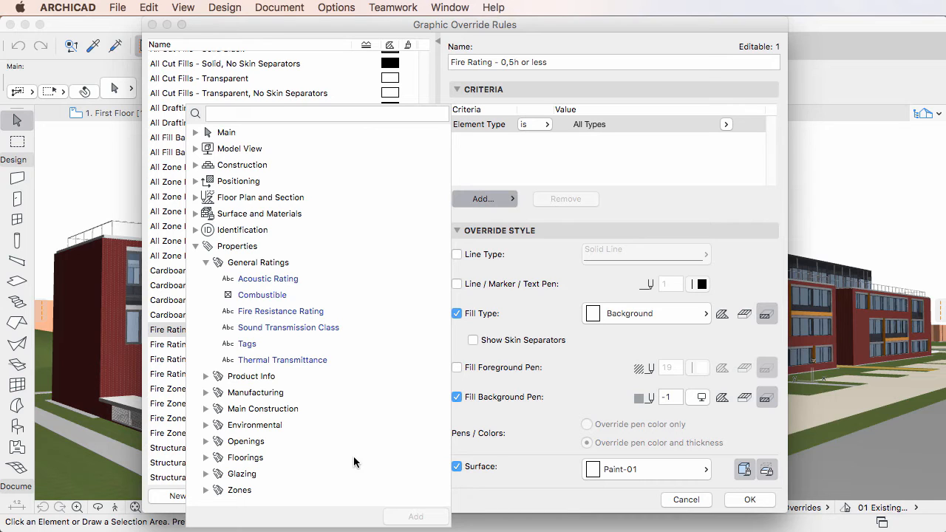
pyautogui.moveTo(356, 511)
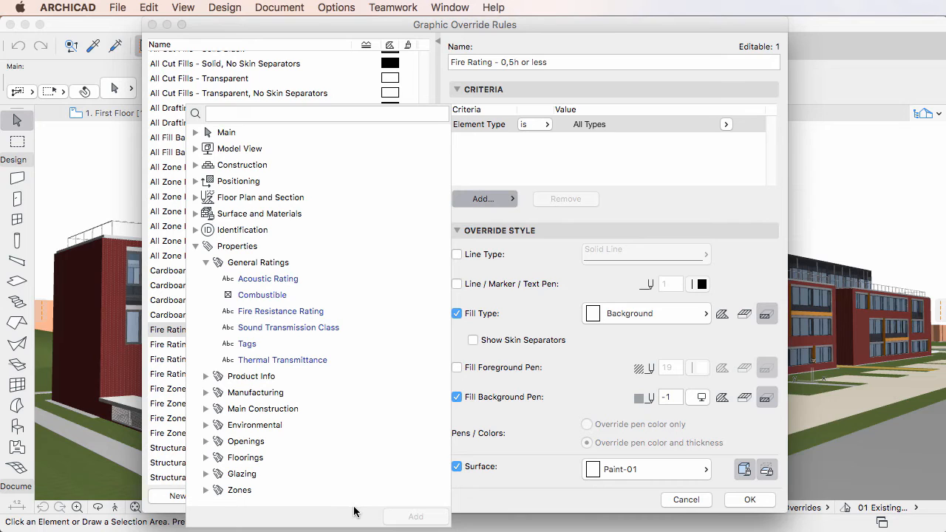
pyautogui.moveTo(300, 316)
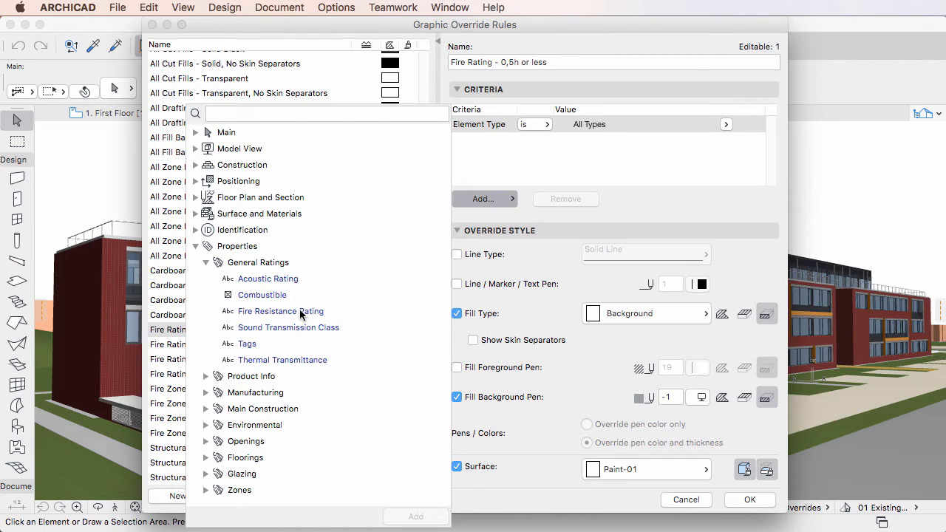
pyautogui.click(280, 310)
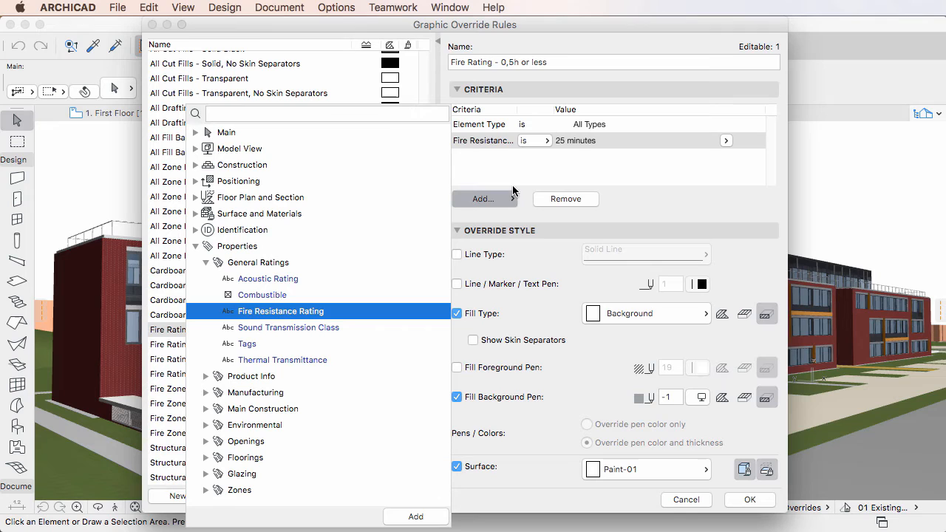
pyautogui.moveTo(503, 123)
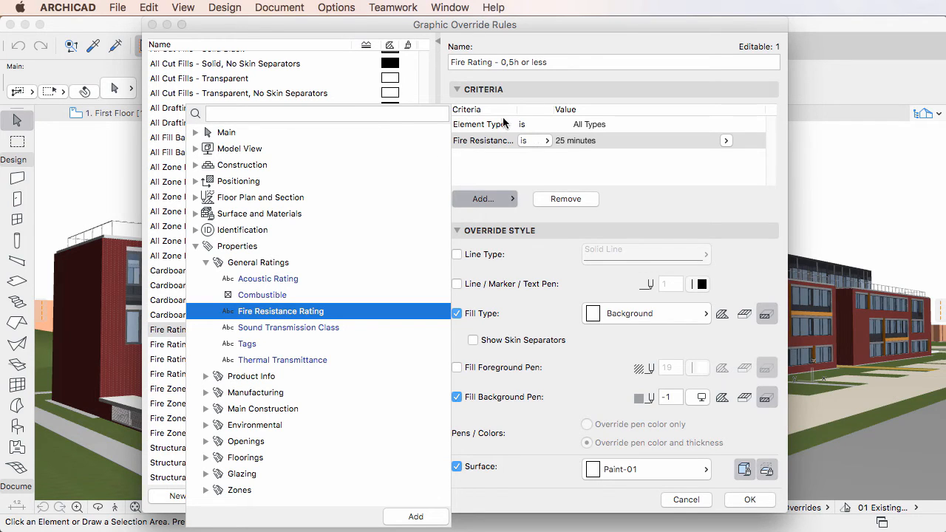
pyautogui.moveTo(525, 161)
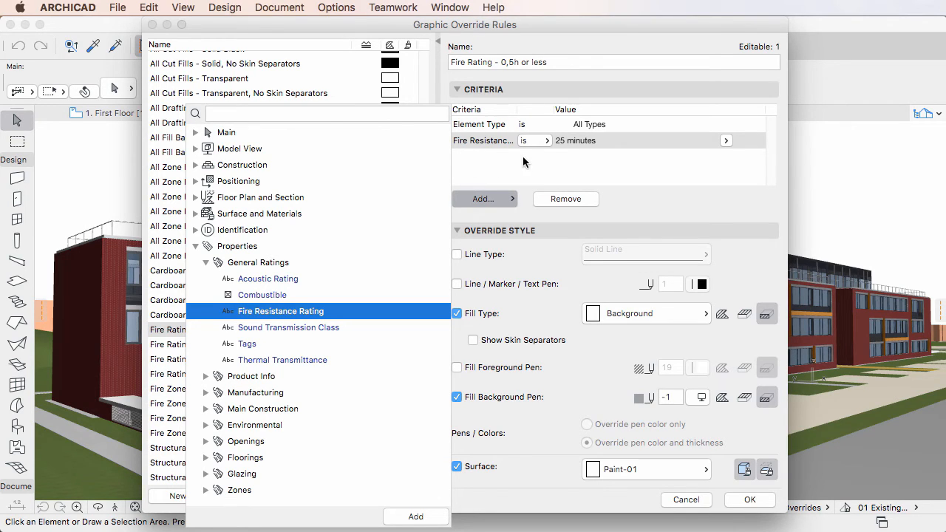
pyautogui.moveTo(343, 289)
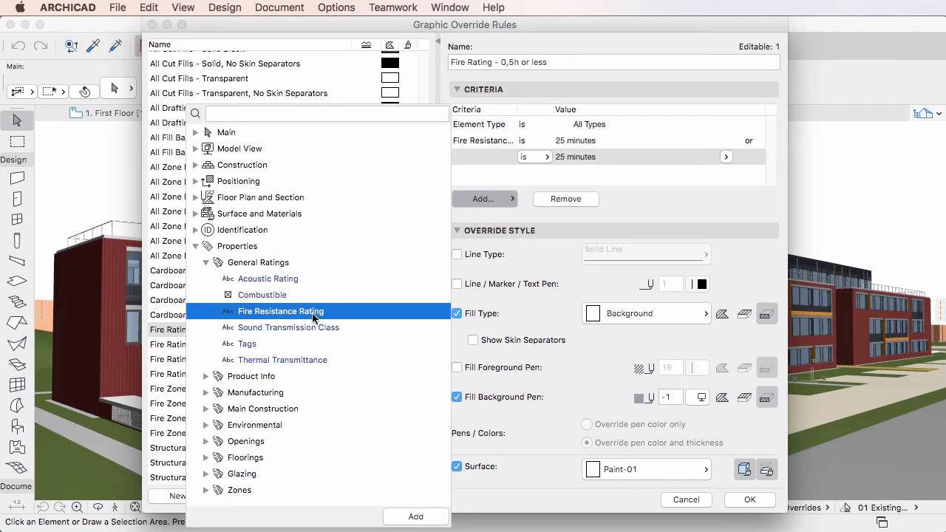
pyautogui.moveTo(502, 179)
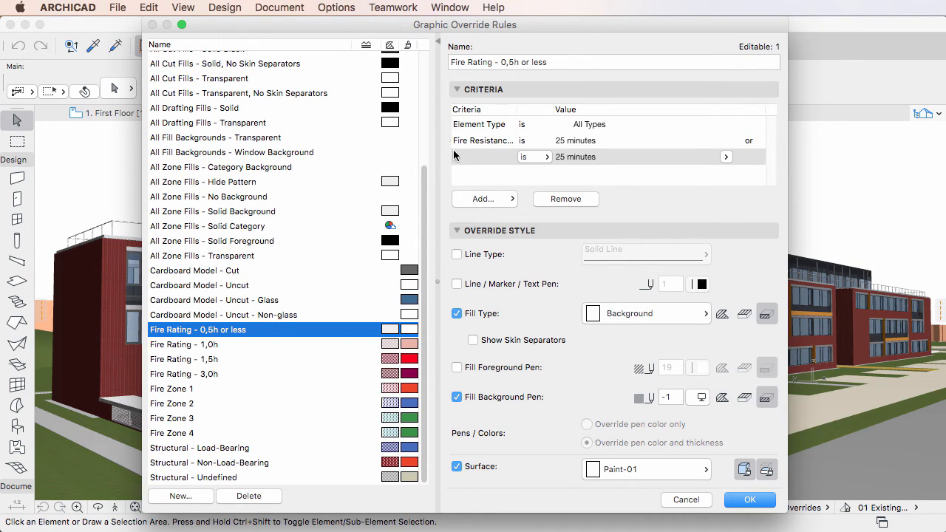
# Search 'fire' and add a third Fire Resistance Rating criterion.
pyautogui.click(480, 199)
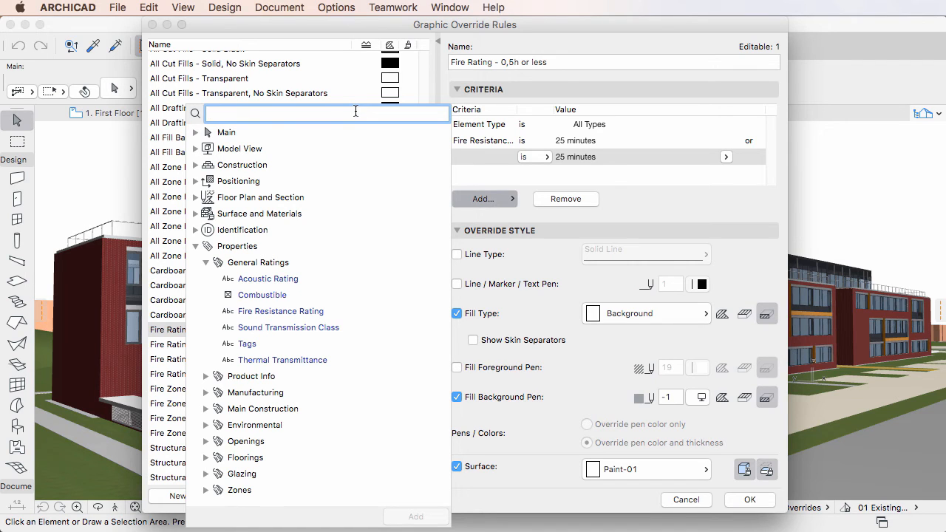
pyautogui.write('fire')
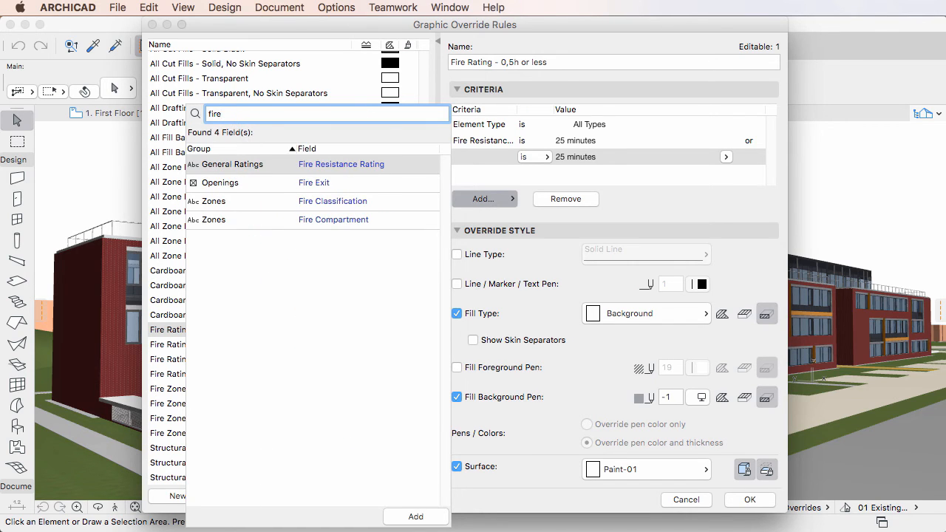
pyautogui.moveTo(353, 168)
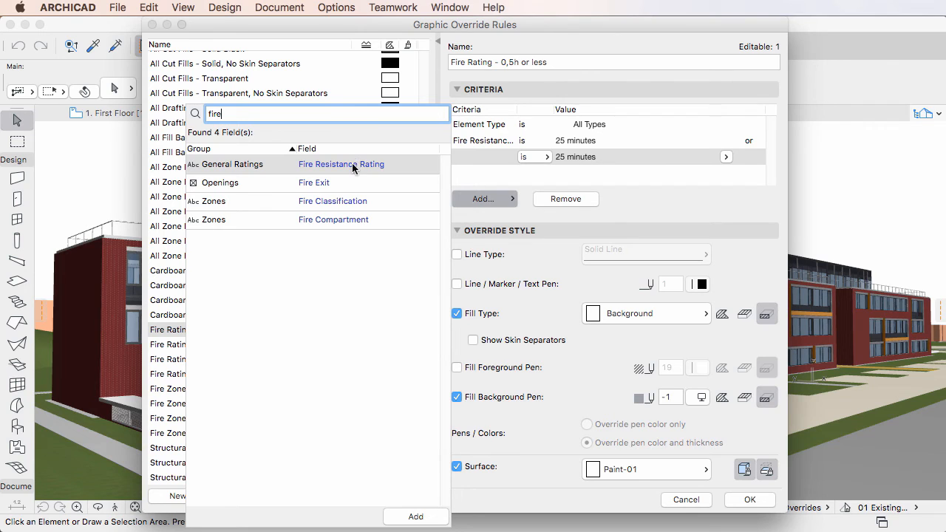
pyautogui.moveTo(401, 168)
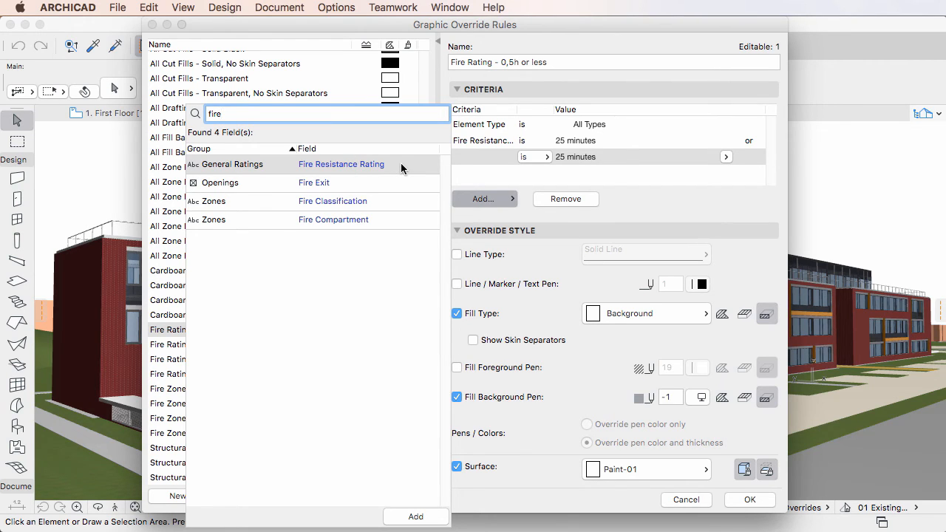
pyautogui.click(341, 164)
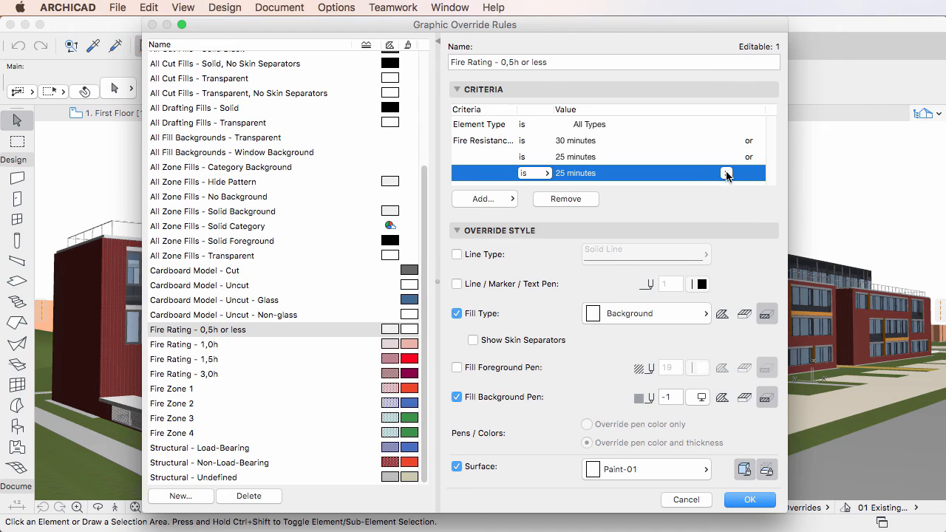
# Set the third criterion to Undefined and confirm the rule changes with OK.
pyautogui.click(726, 173)
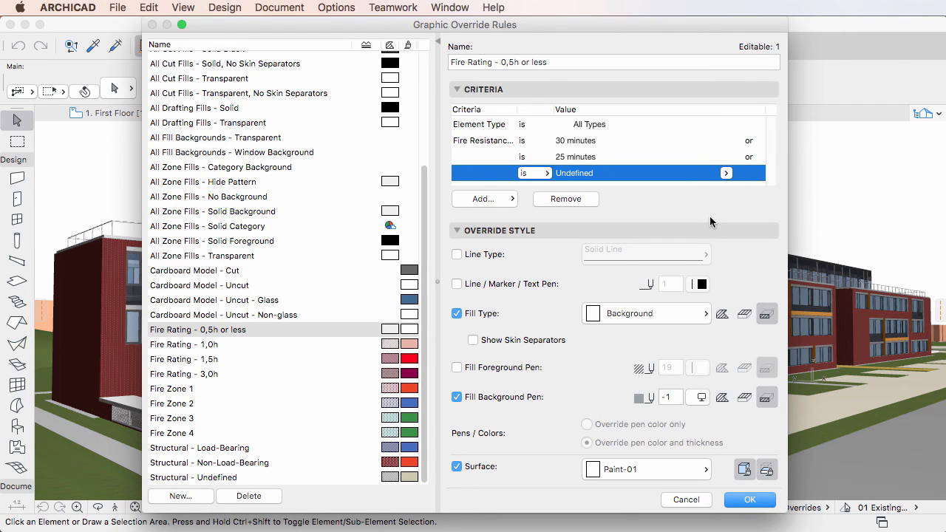
pyautogui.moveTo(650, 201)
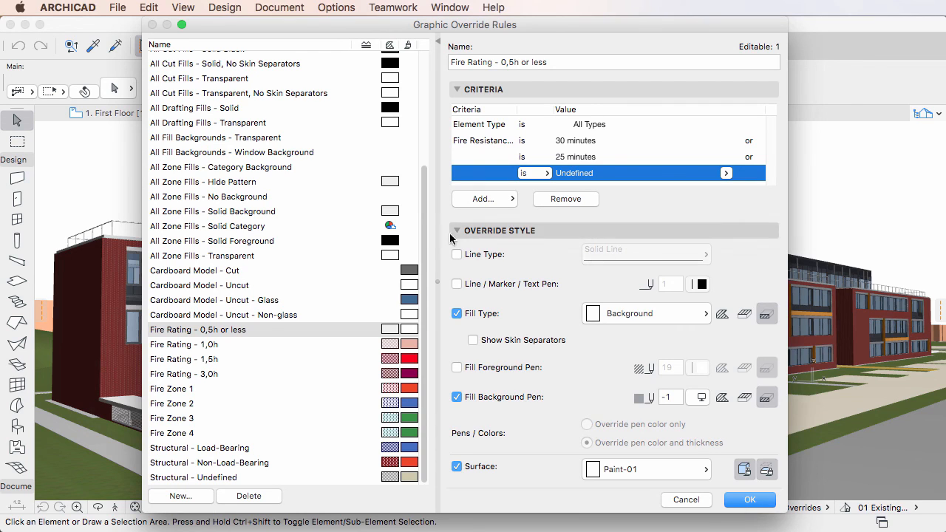
pyautogui.moveTo(798, 357)
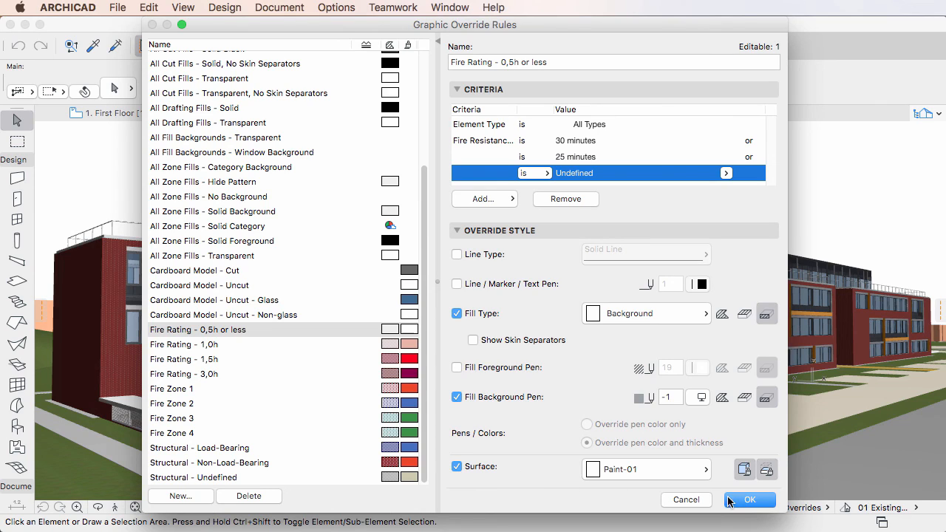
pyautogui.click(749, 500)
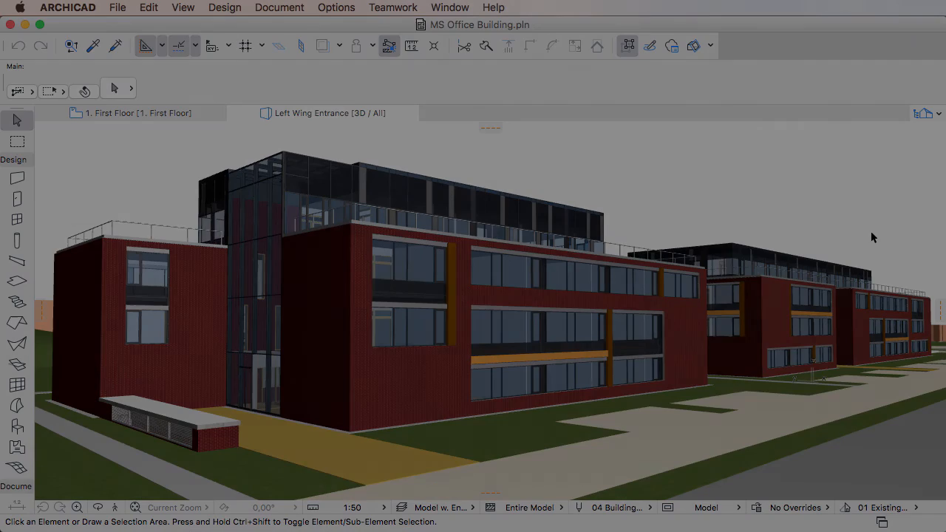